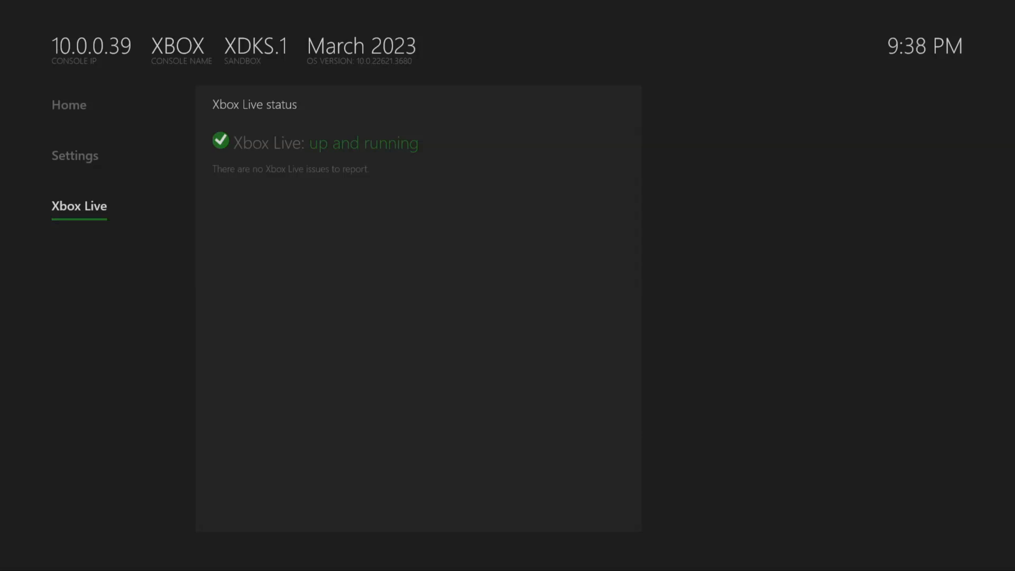
From the Xbox Dev Home overview, go to Remote Access Settings
left_click(68, 105)
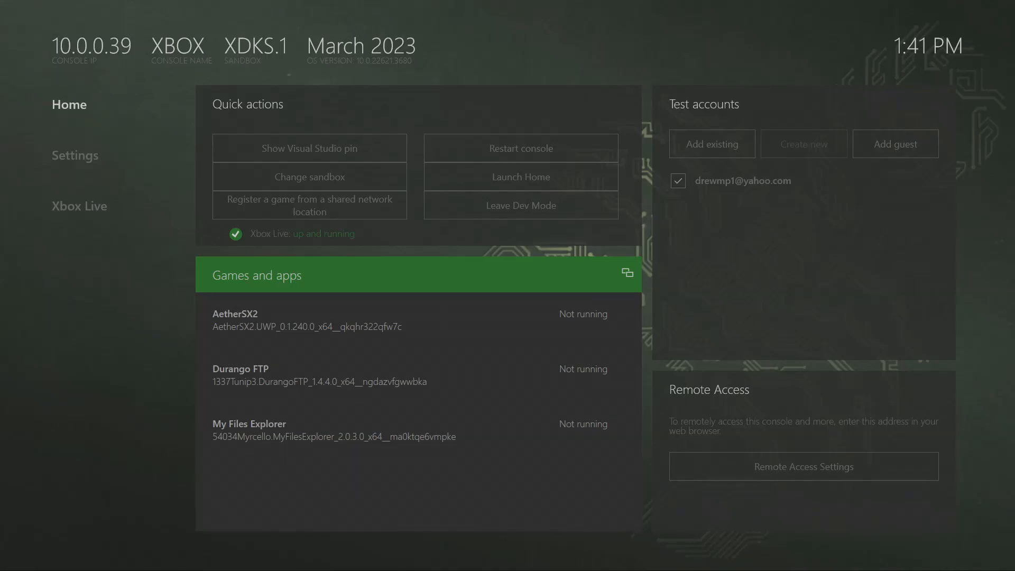
mouse_move(802, 466)
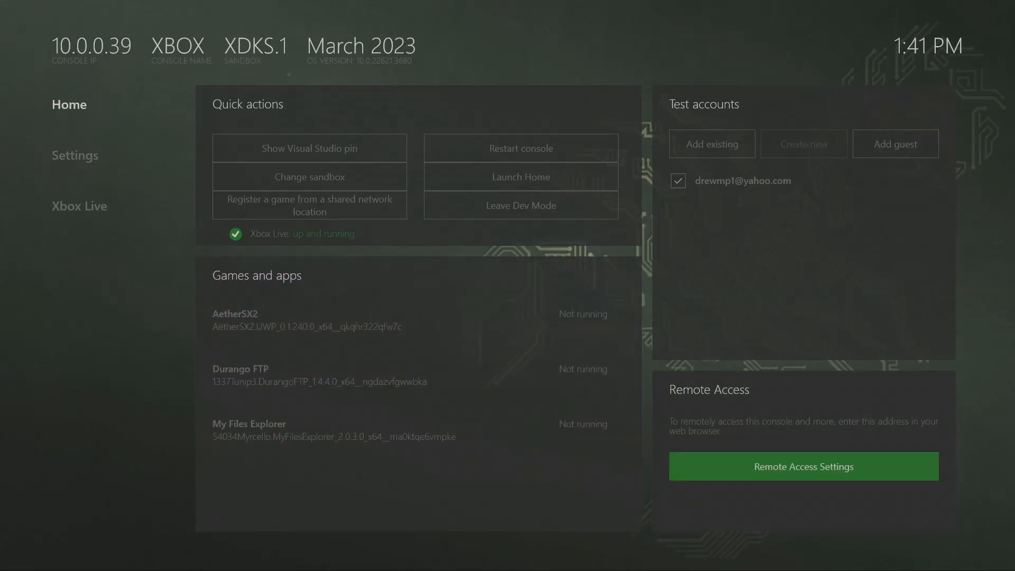
left_click(802, 466)
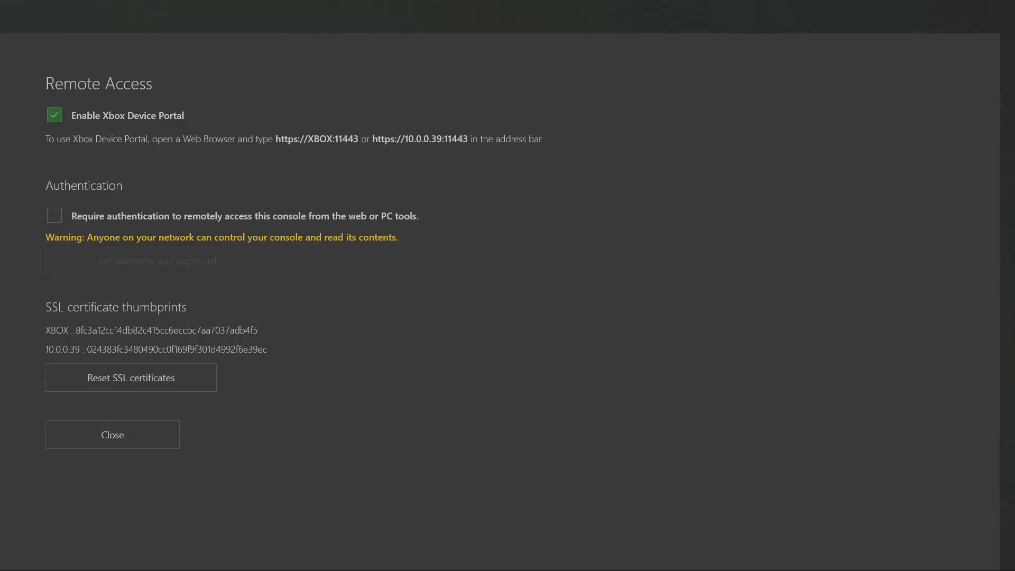
Tick 'Require authentication' for remote access to the console
left_click(54, 215)
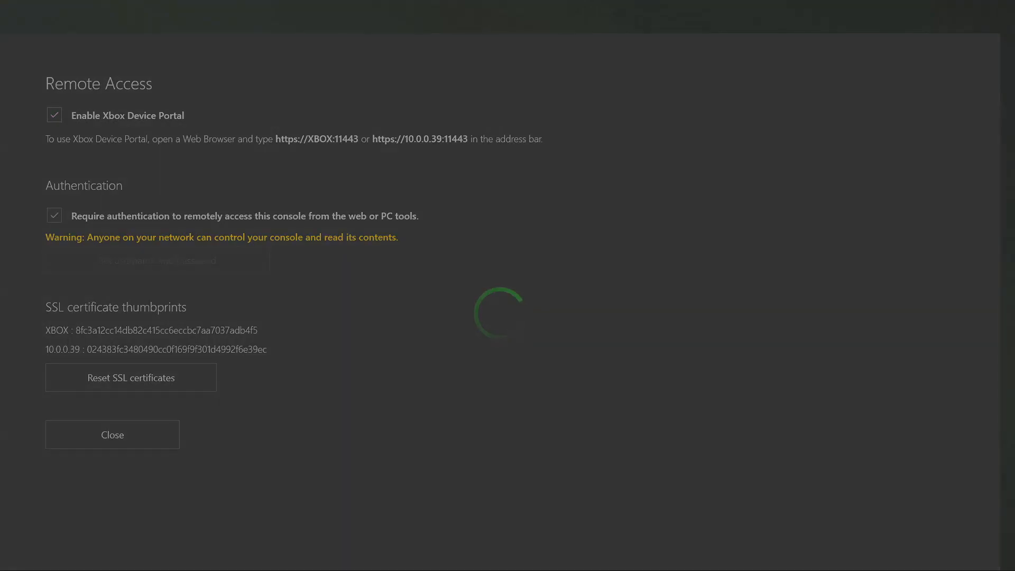
left_click(54, 216)
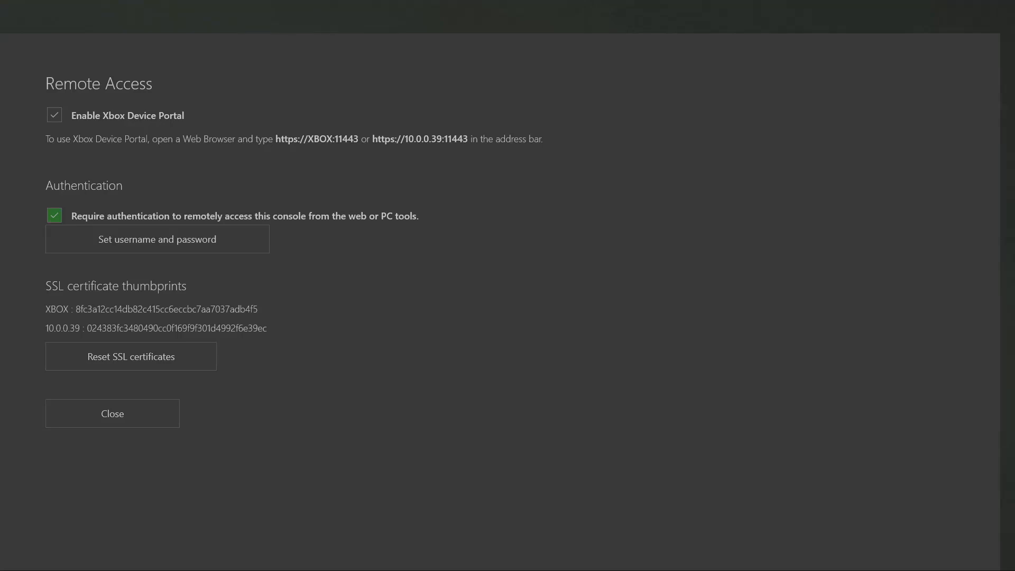
left_click(130, 356)
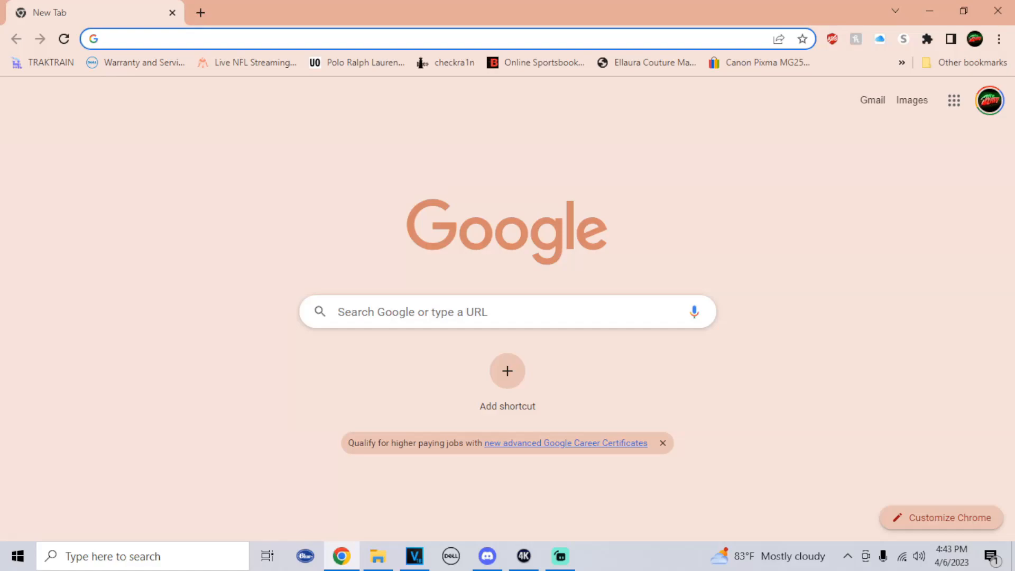
left_click(259, 39)
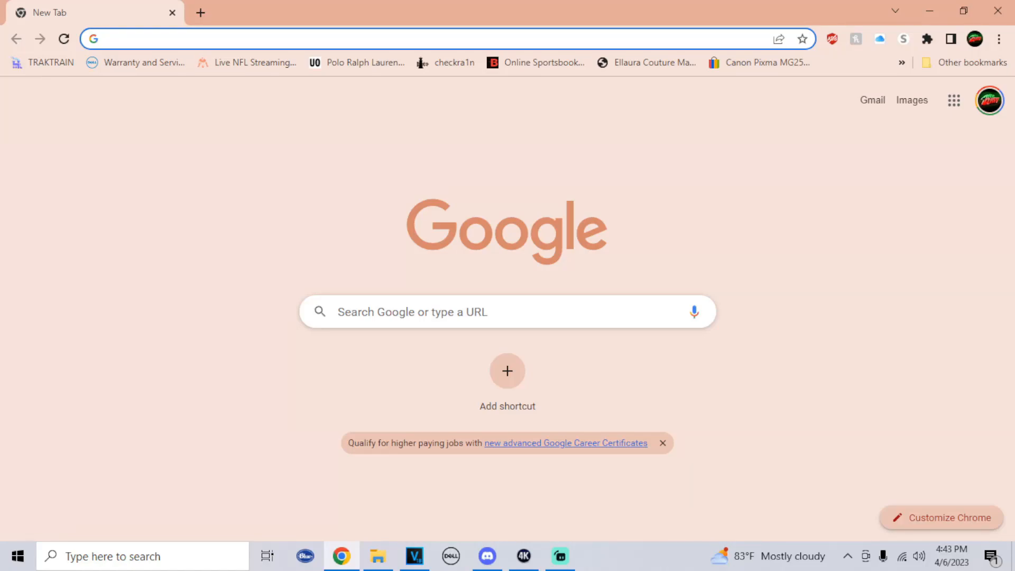
type("https://10.0.0.39:11443")
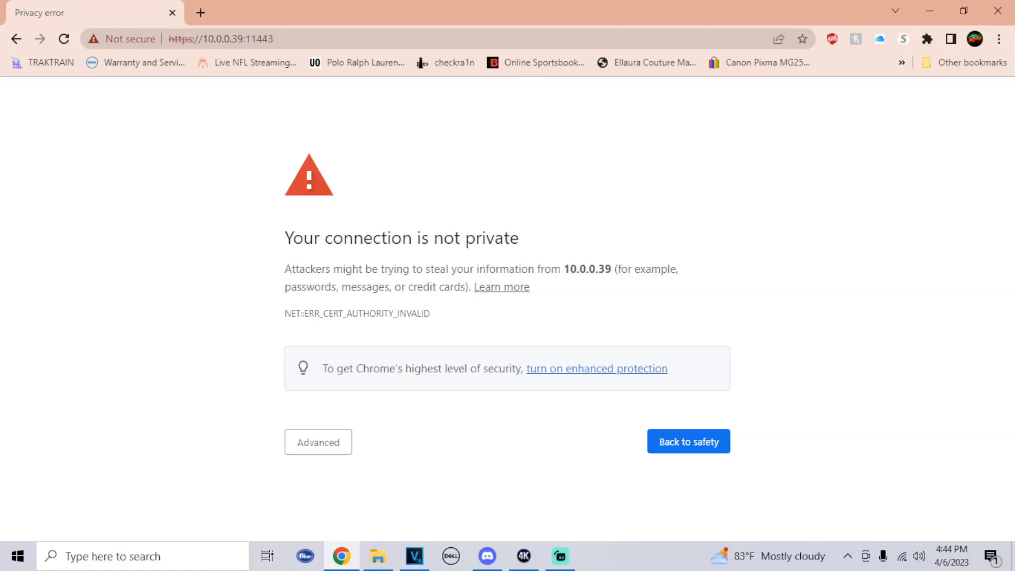
left_click(318, 441)
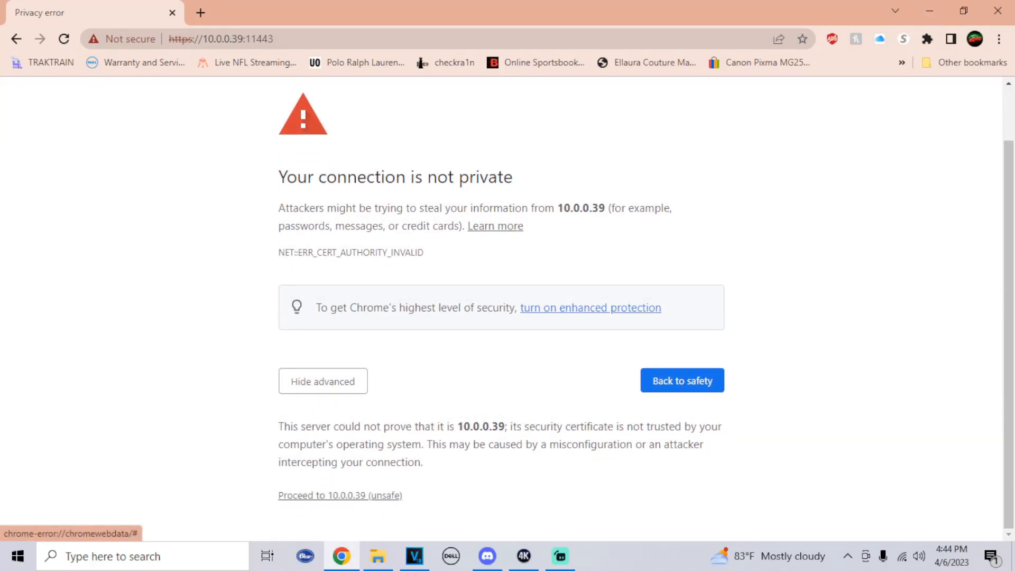
left_click(339, 495)
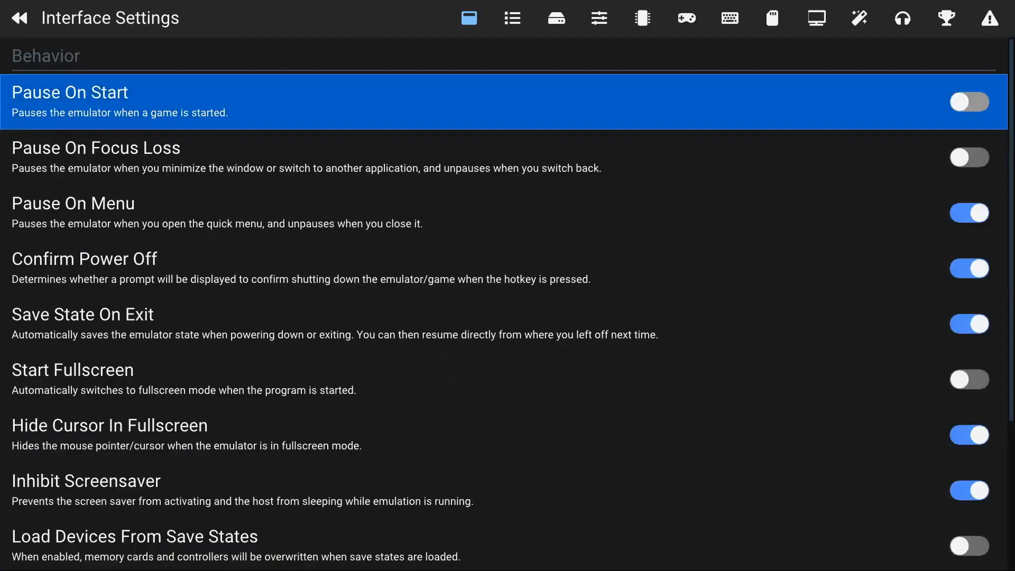
In BIOS Settings, browse to D:\PS1\BIOS and use it as the BIOS directory
left_click(641, 17)
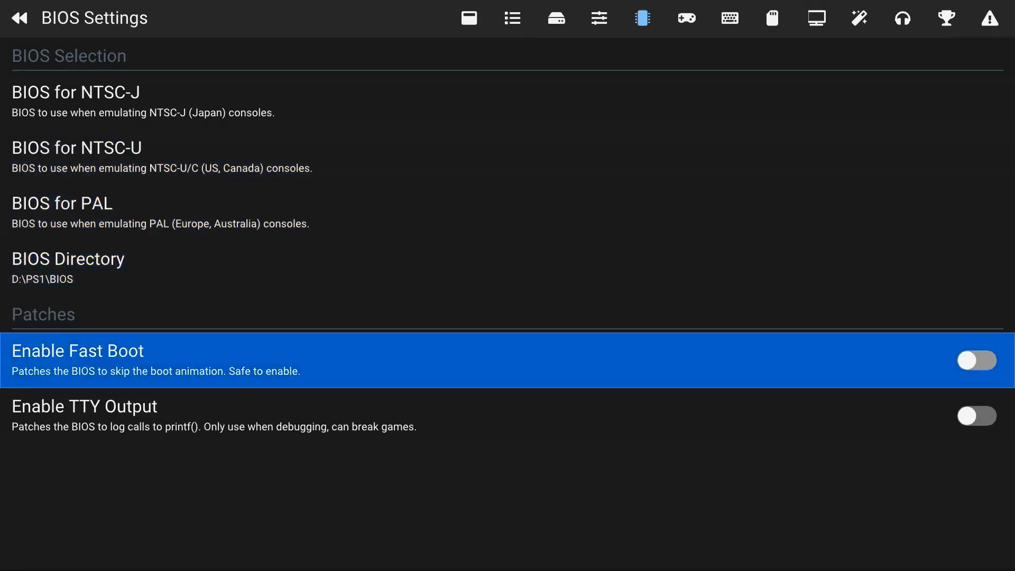
left_click(68, 258)
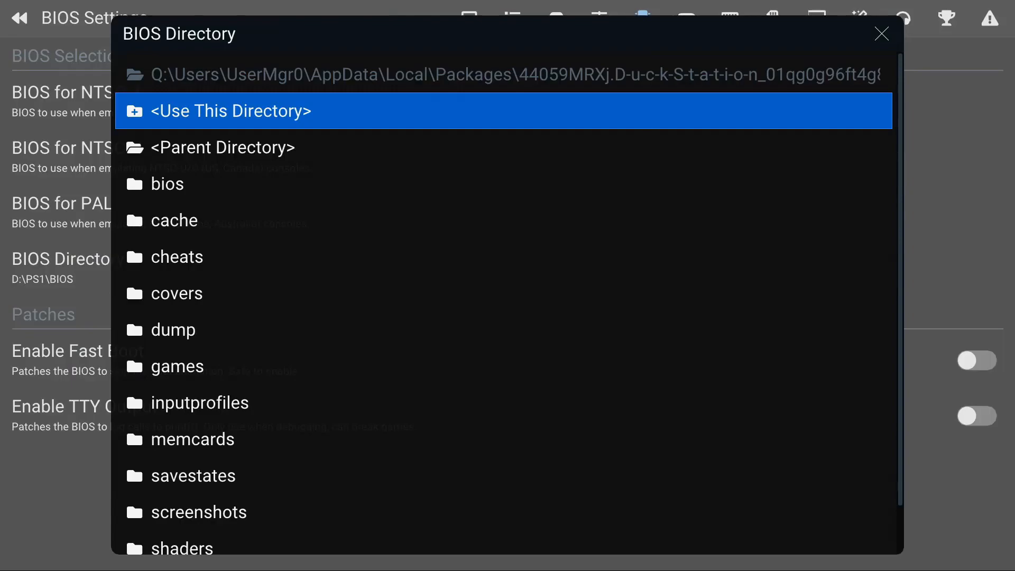
left_click(222, 147)
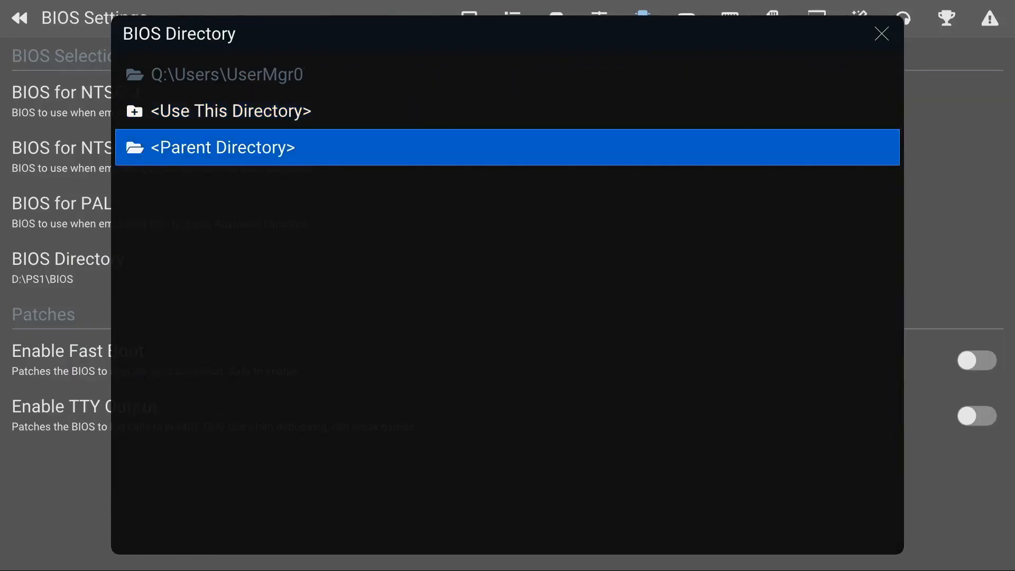
left_click(223, 147)
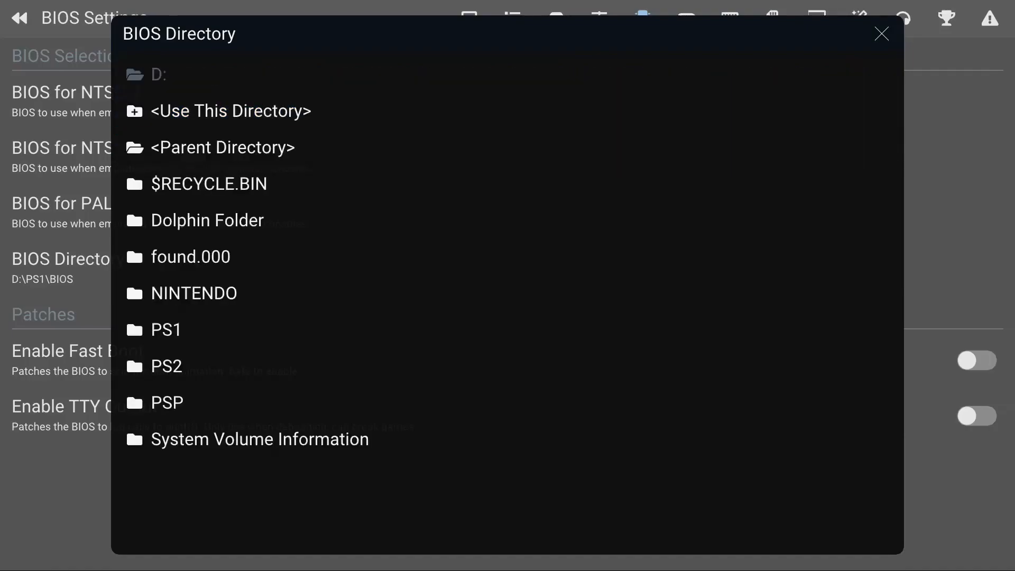
left_click(170, 330)
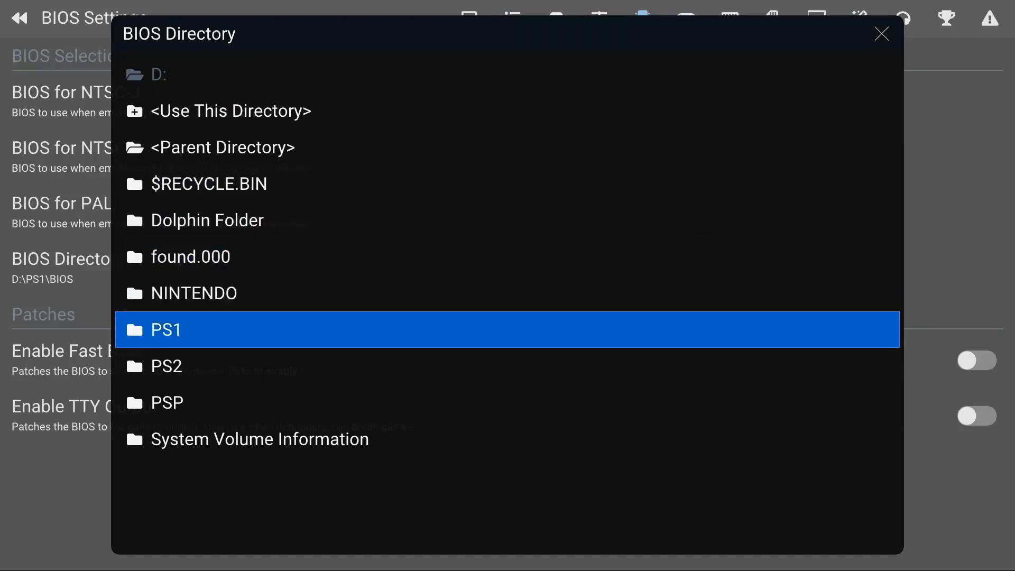
double_click(181, 329)
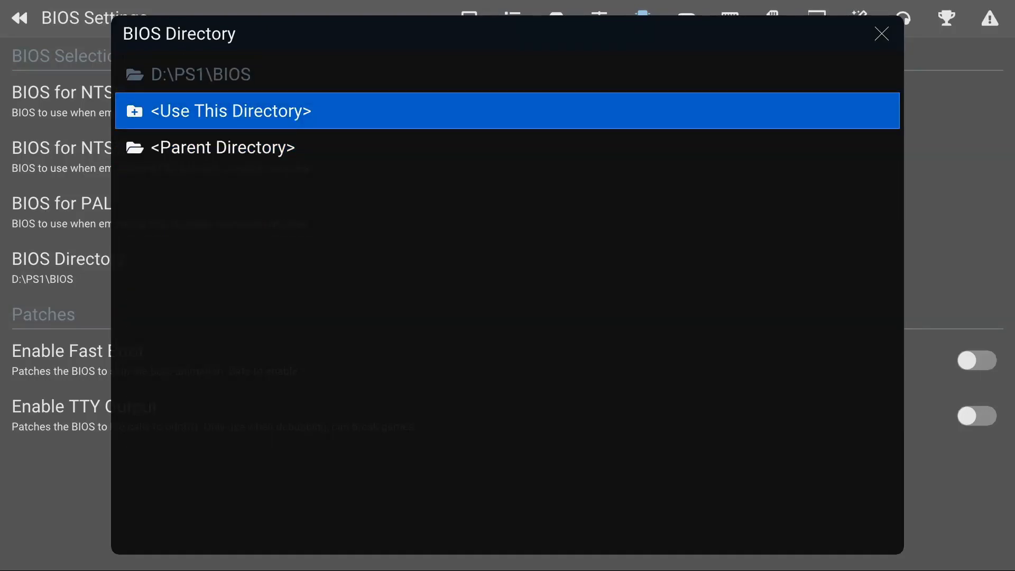
left_click(508, 110)
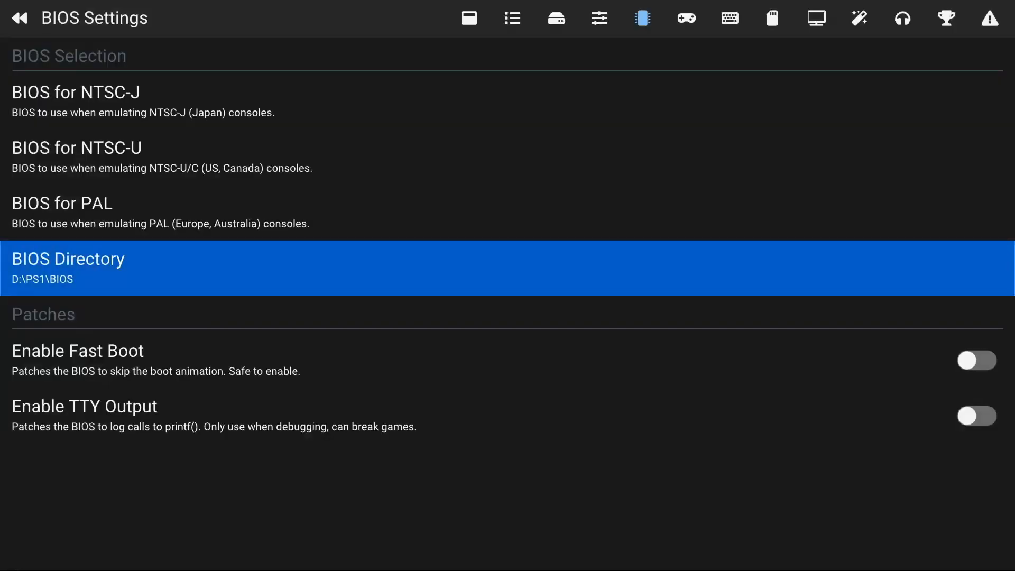
Review the Emulation, Memory Card and Display settings, scrolling through the On-Screen Display toggles
left_click(598, 18)
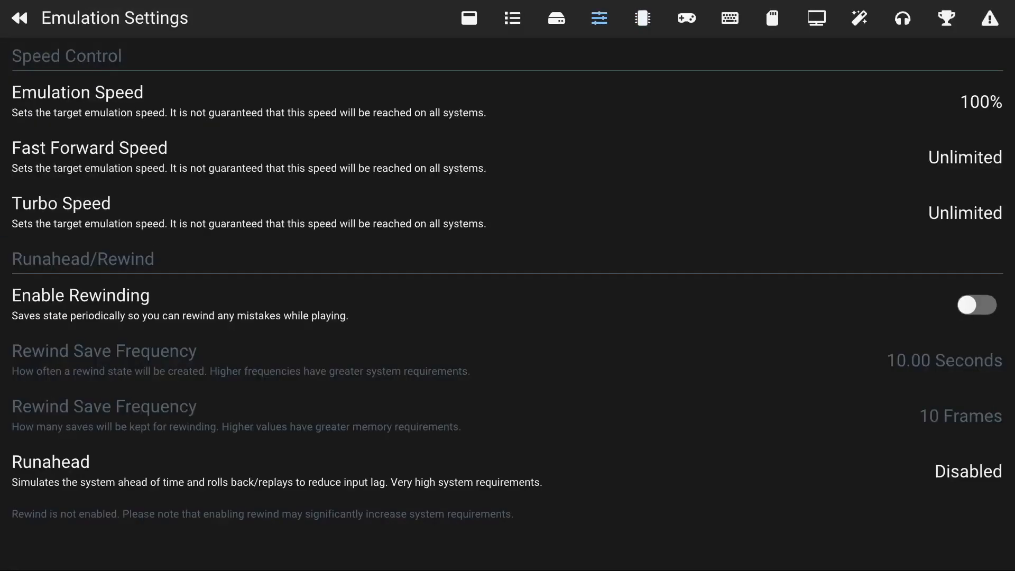
left_click(770, 18)
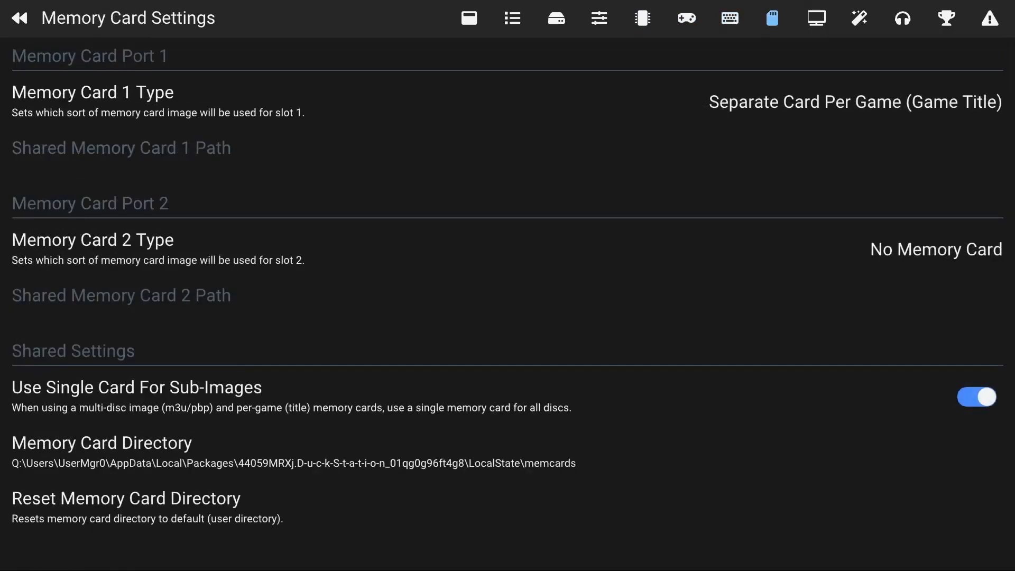
left_click(816, 17)
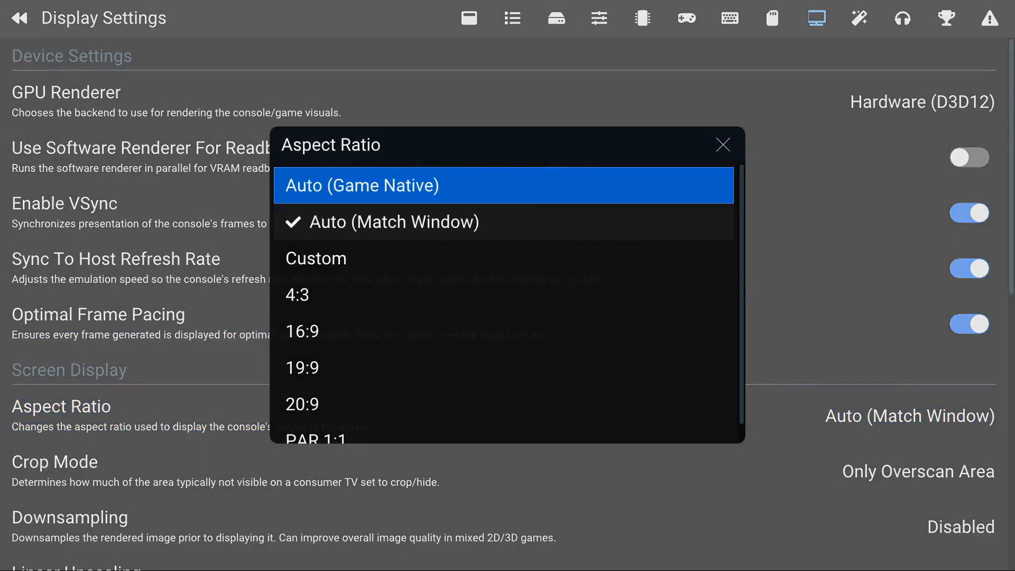
mouse_move(390, 222)
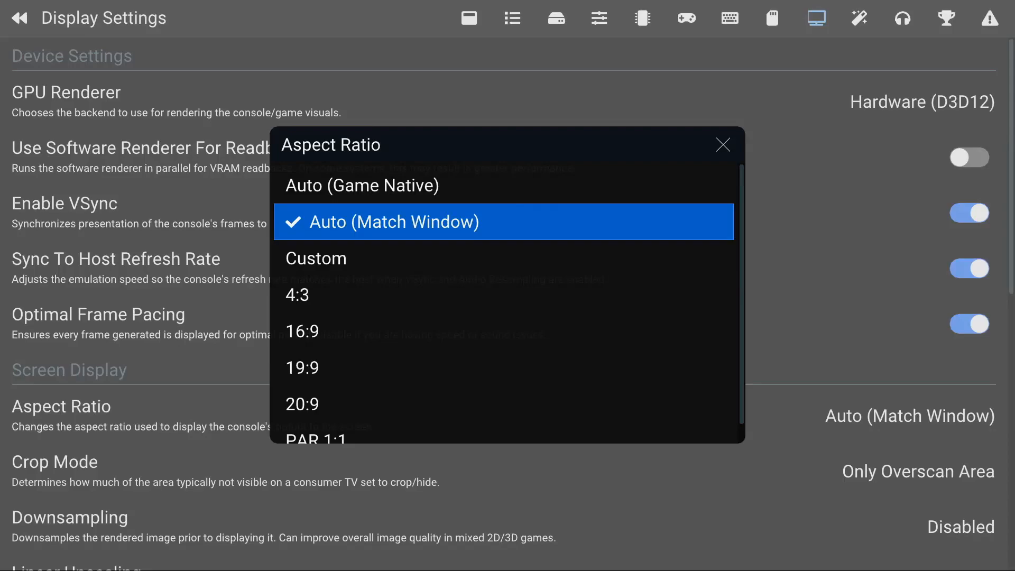
mouse_move(302, 331)
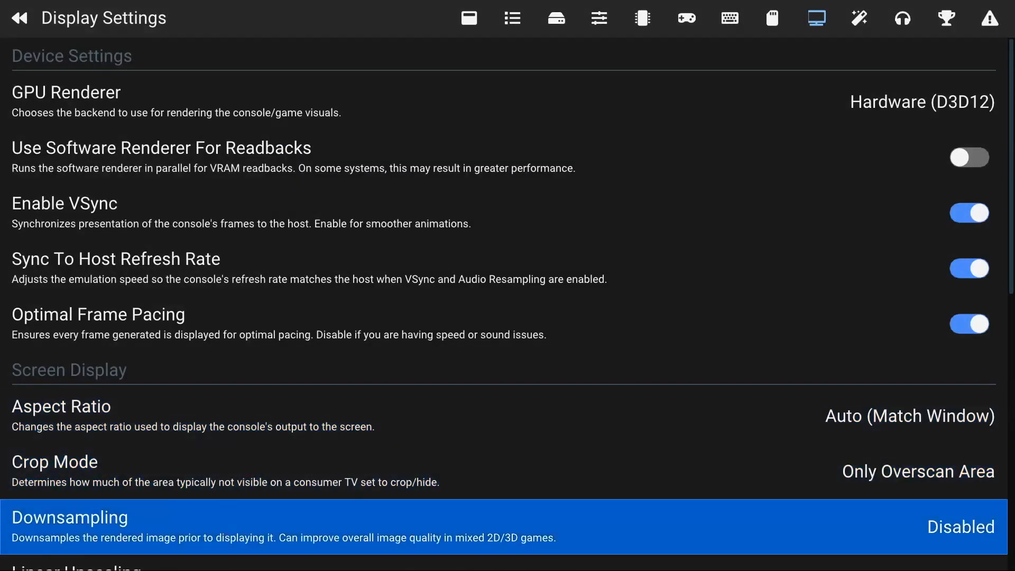
scroll("down", 3)
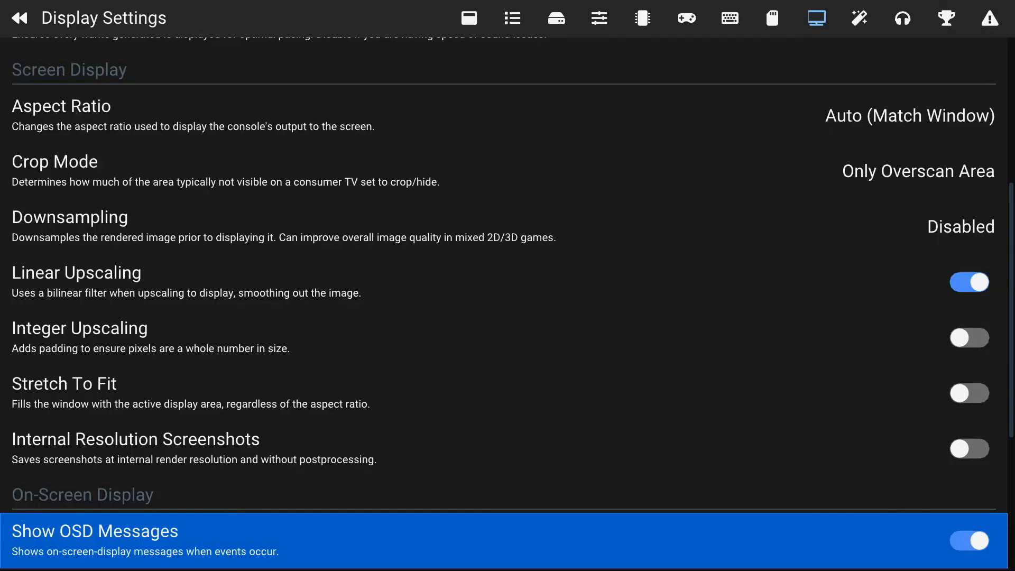
scroll("down", 3)
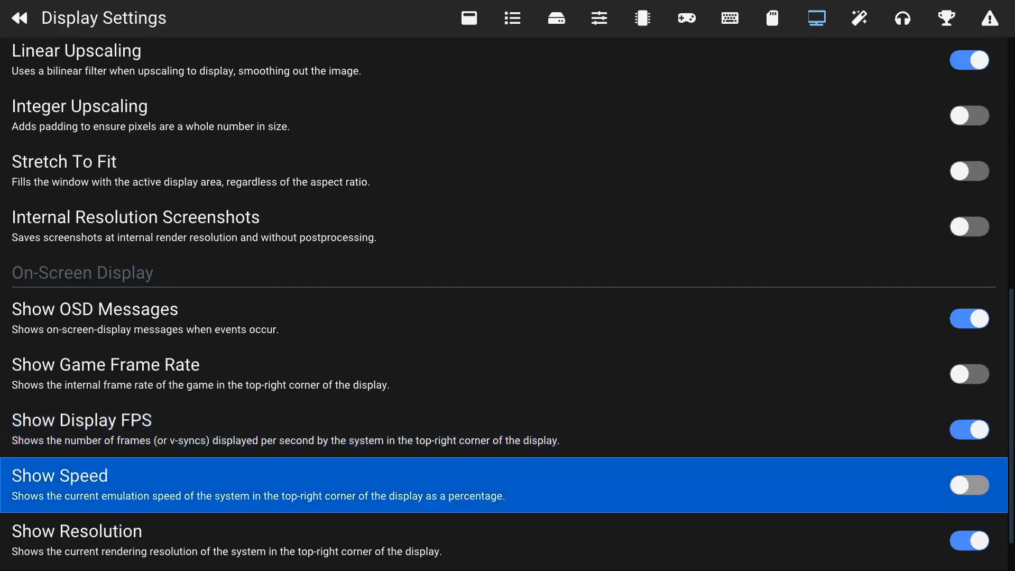
scroll("down", 3)
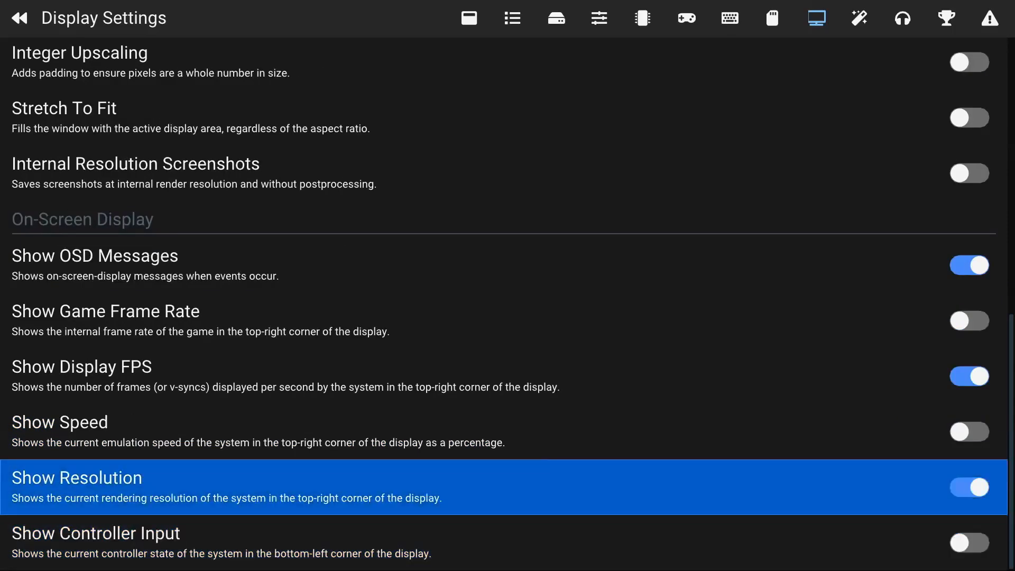
left_click(859, 18)
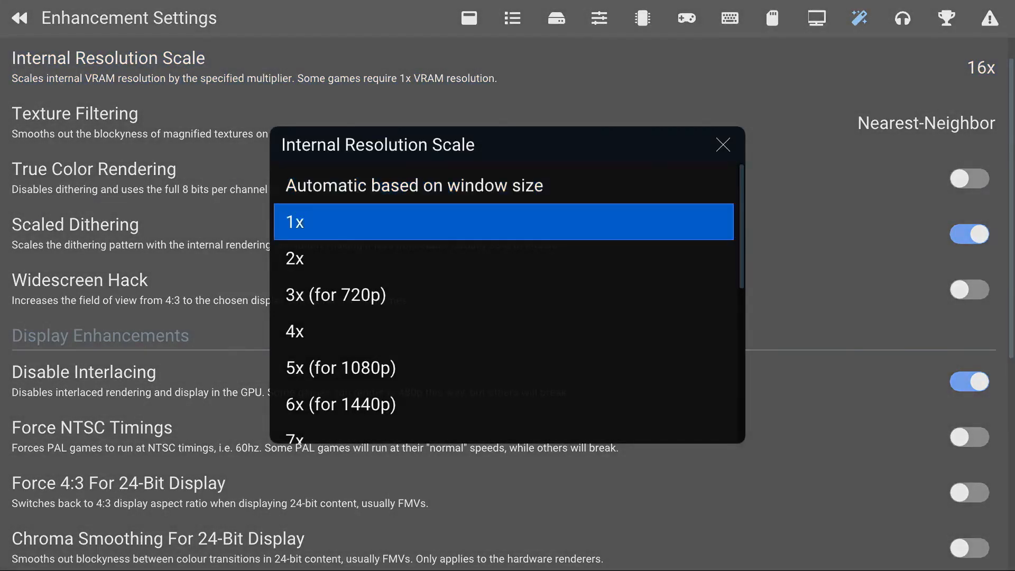
Leave Internal Resolution Scale at 16x and move on to Game List Settings
scroll("down", 3)
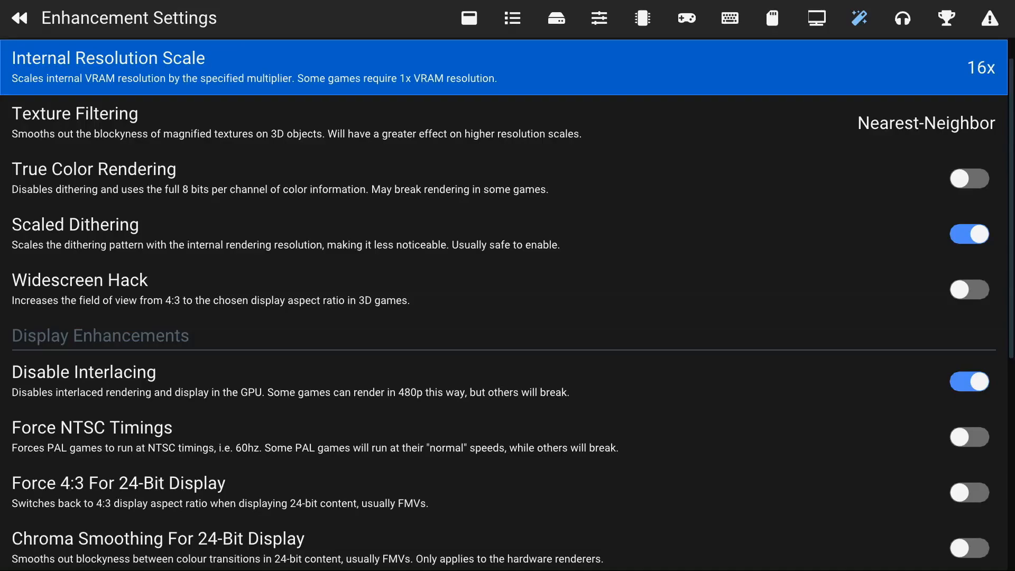
left_click(512, 17)
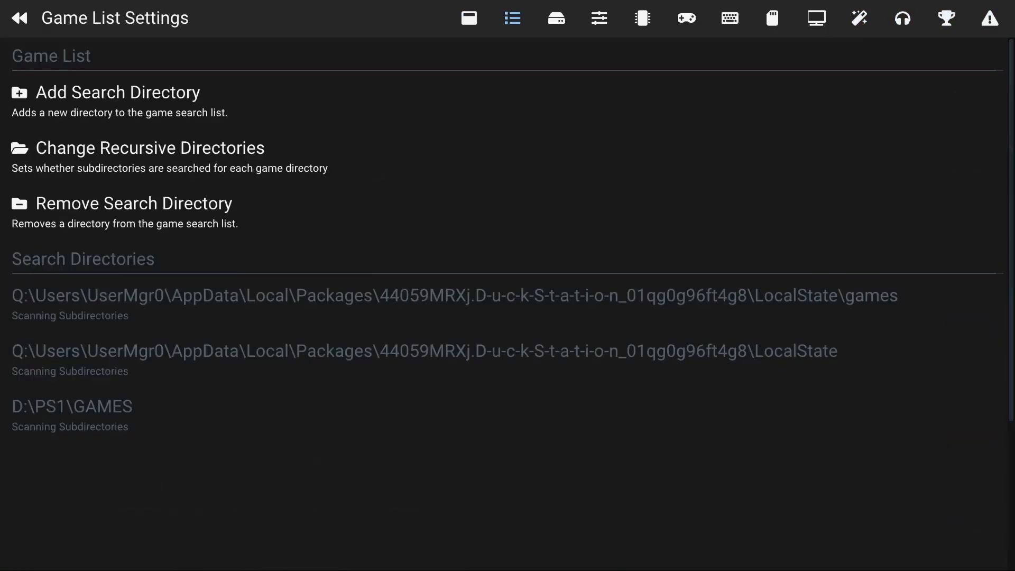
Add D:\PS1\GAMES as a search directory and open the game list
left_click(468, 18)
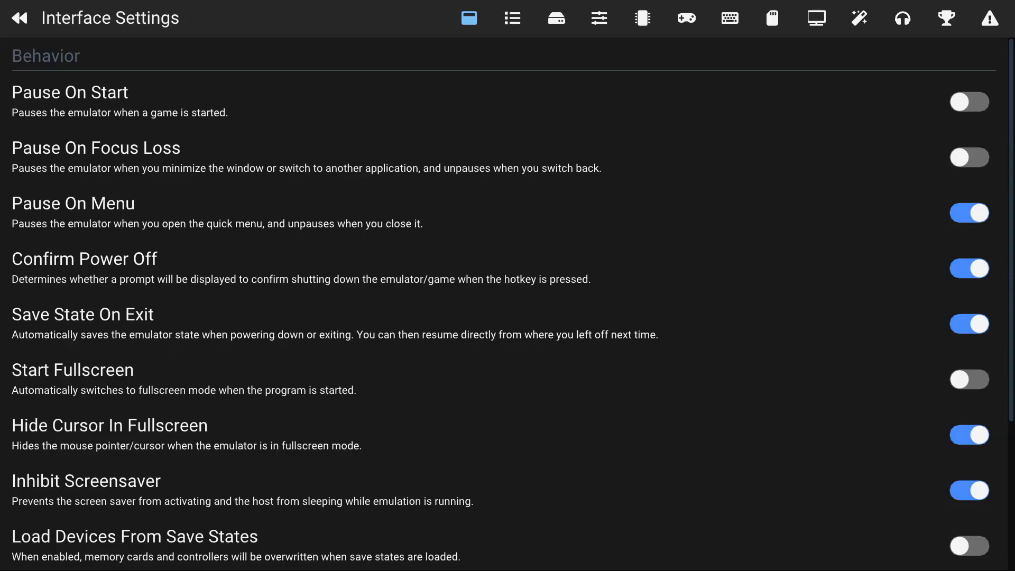
left_click(513, 17)
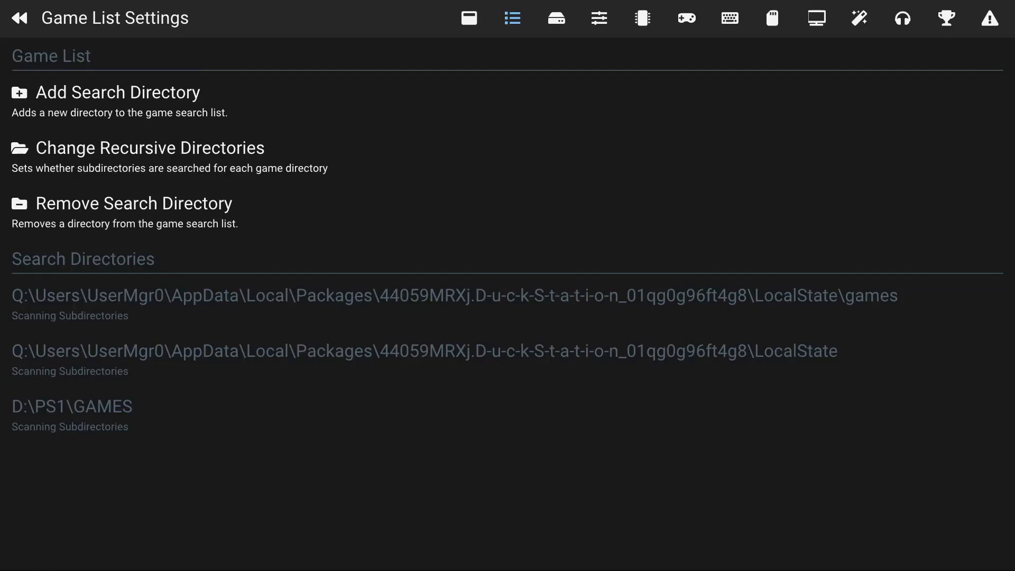
mouse_move(117, 101)
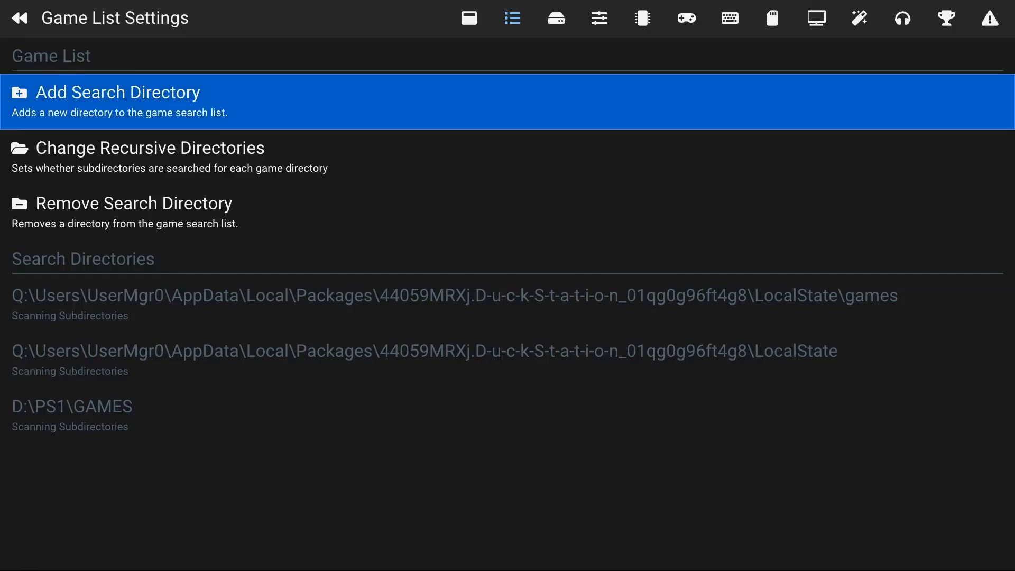
left_click(118, 92)
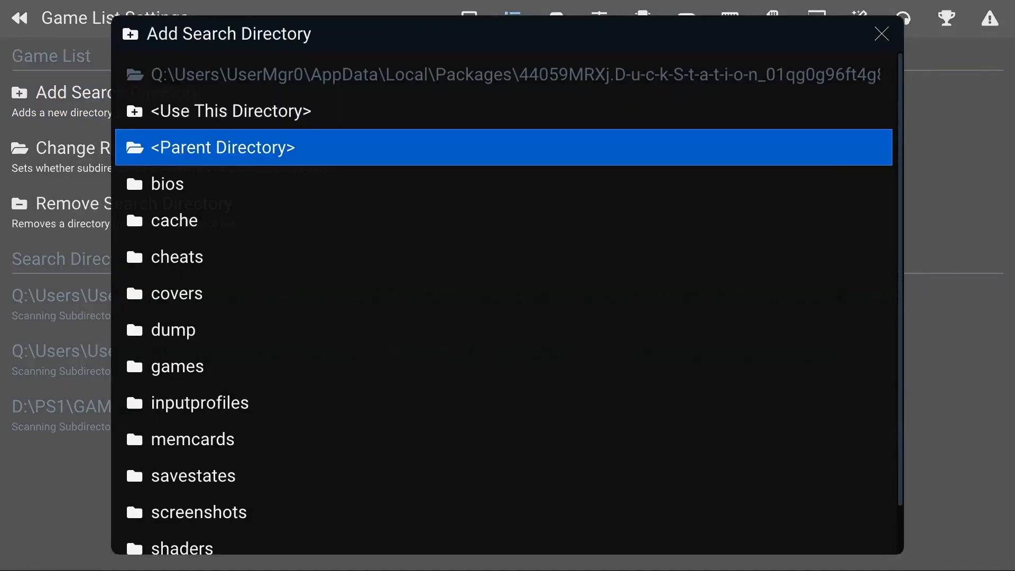
left_click(223, 147)
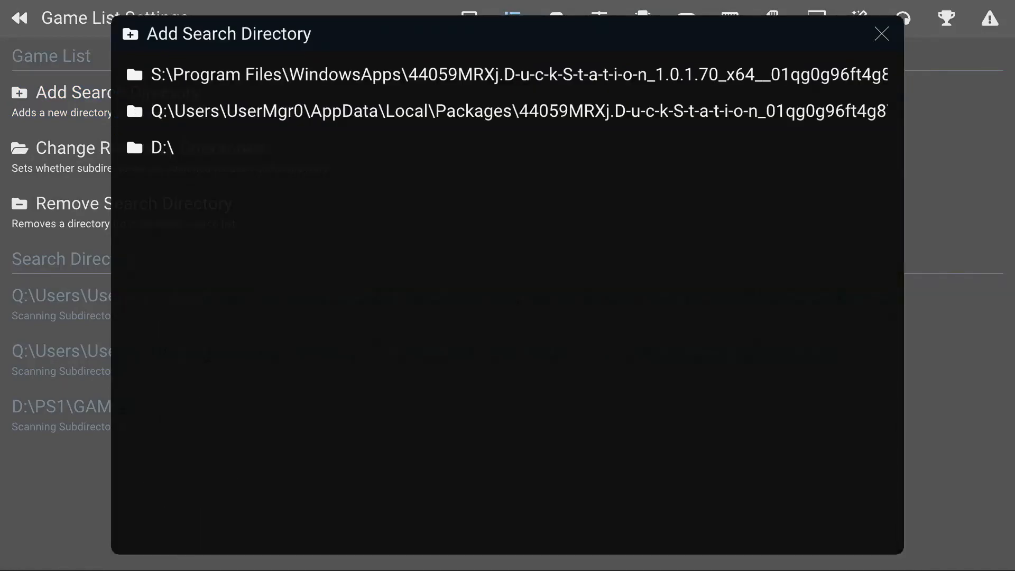
left_click(168, 147)
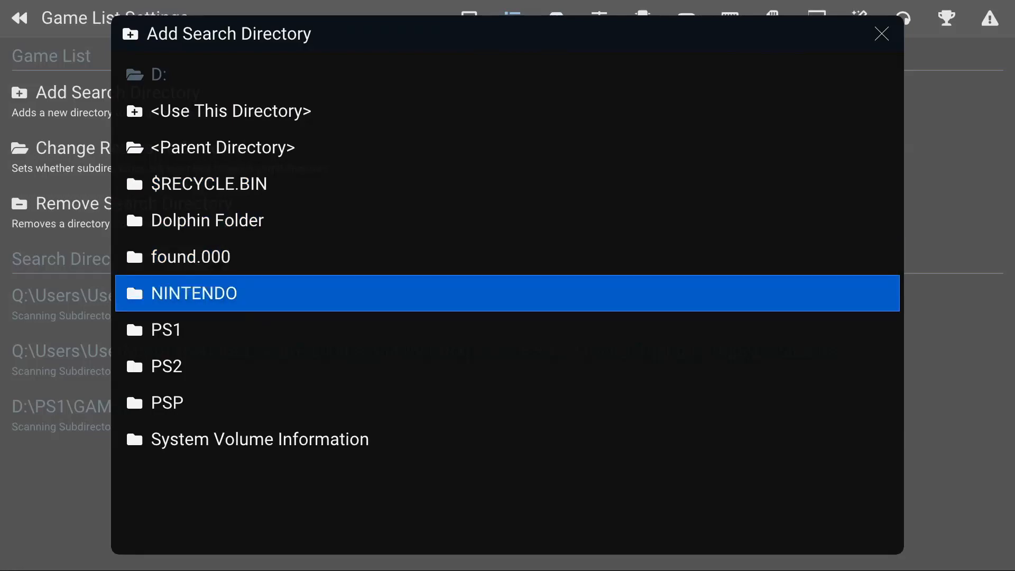
double_click(167, 329)
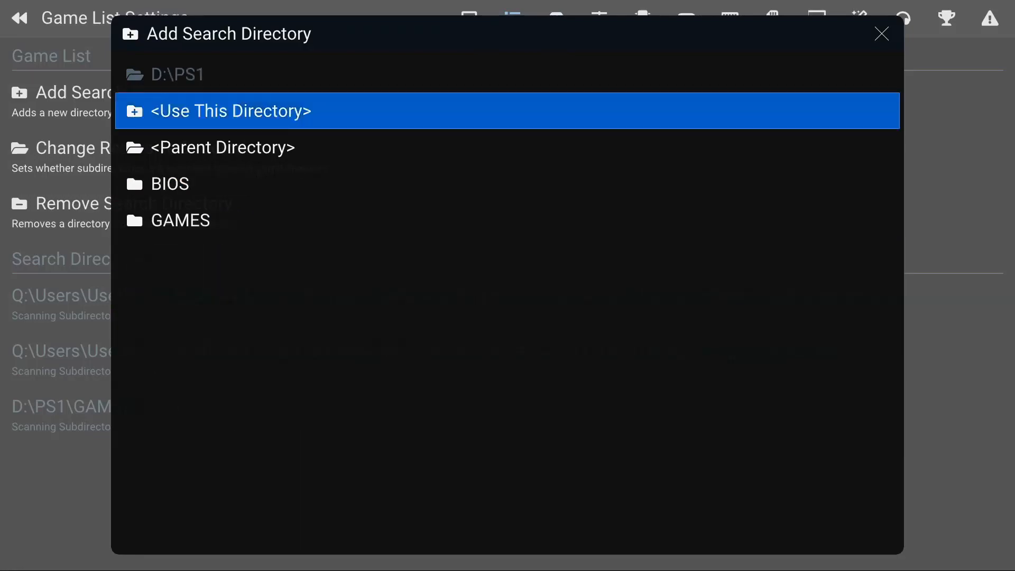
double_click(182, 219)
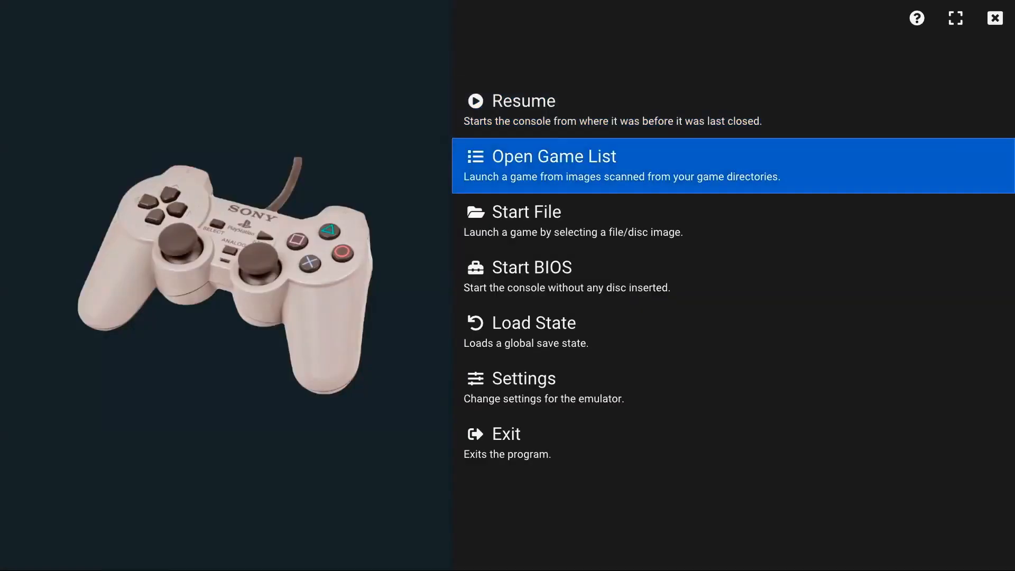
left_click(554, 155)
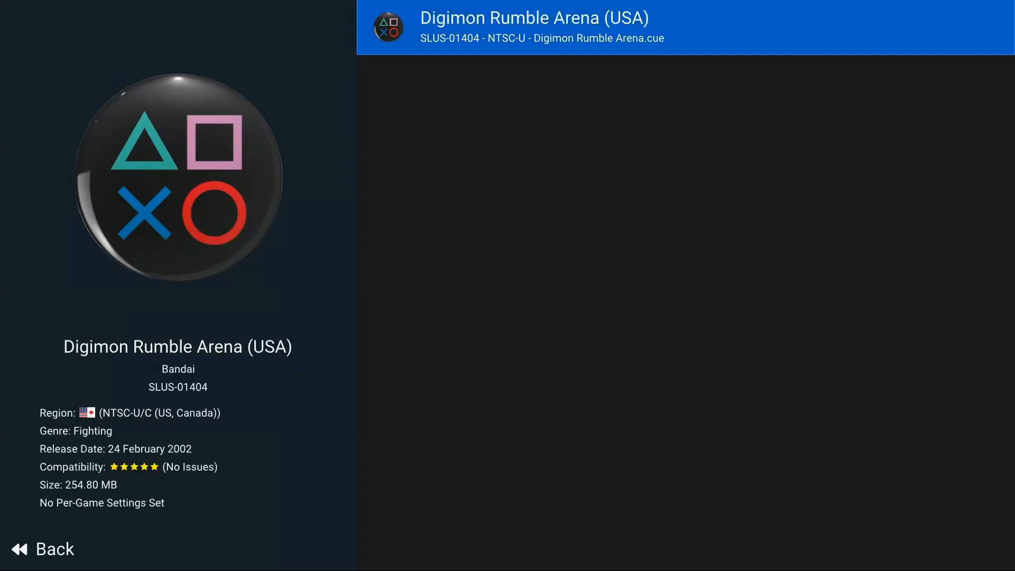